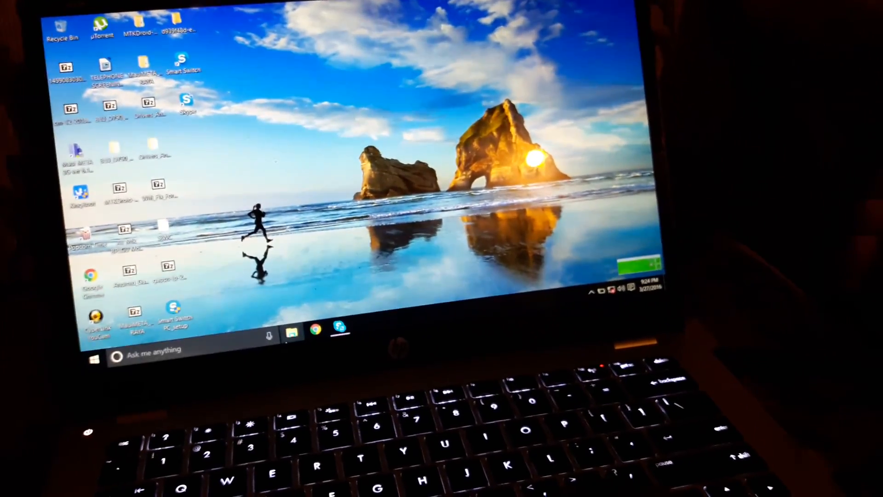
Step: Launch File Explorer from the taskbar, showing Quick access
click(293, 331)
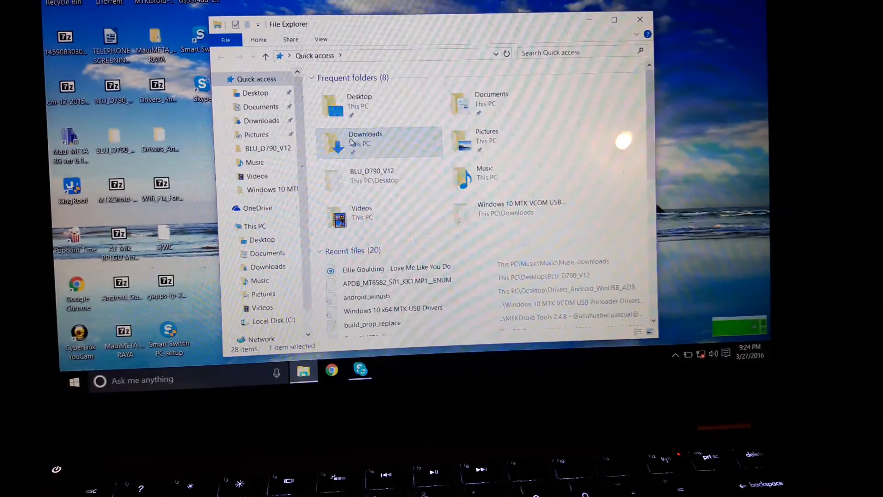
Step: Browse into Downloads and enter the SP_Flash_Tool_v5.1552 folder
double_click(365, 138)
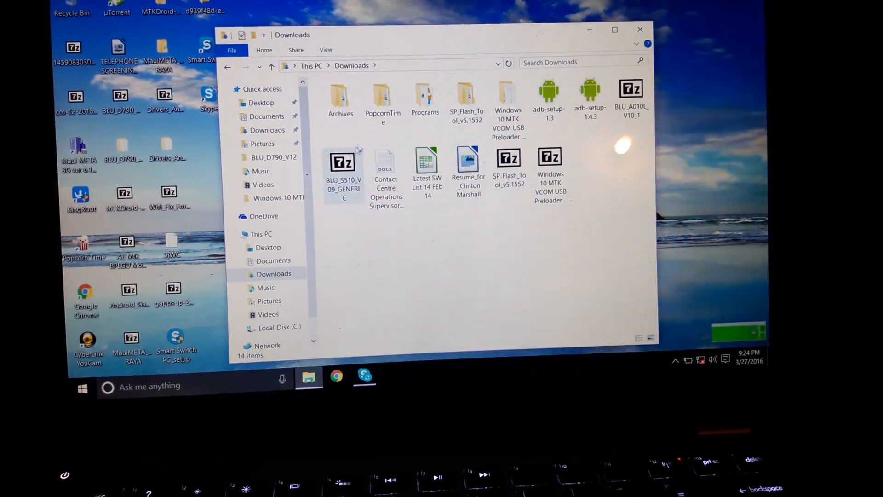
click(454, 90)
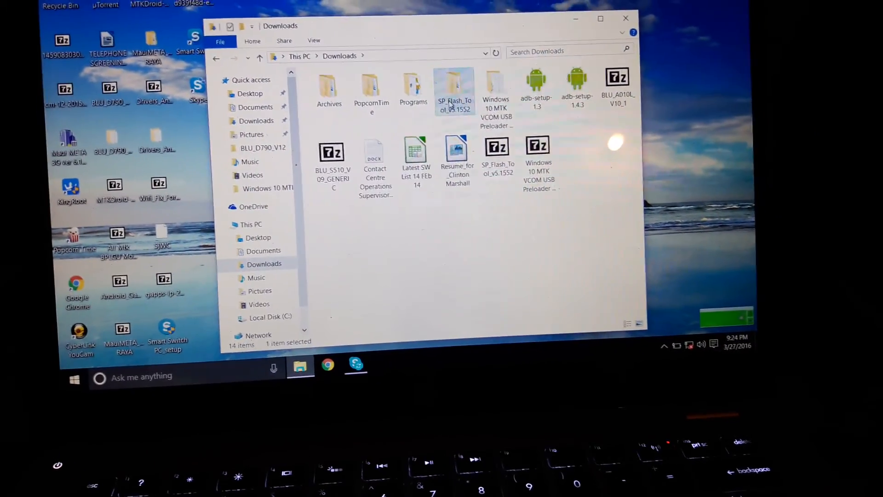
double_click(454, 90)
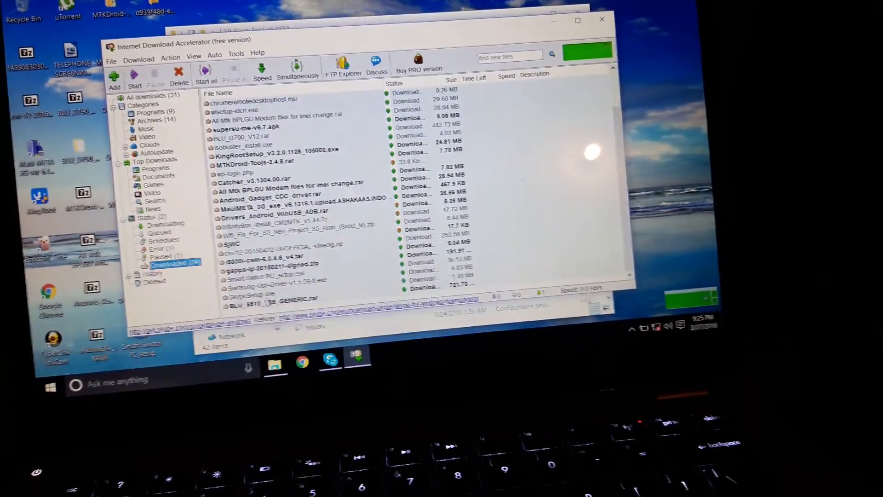
Step: Copy the BLU_S510 firmware archive from the download list to the desktop
right_click(281, 297)
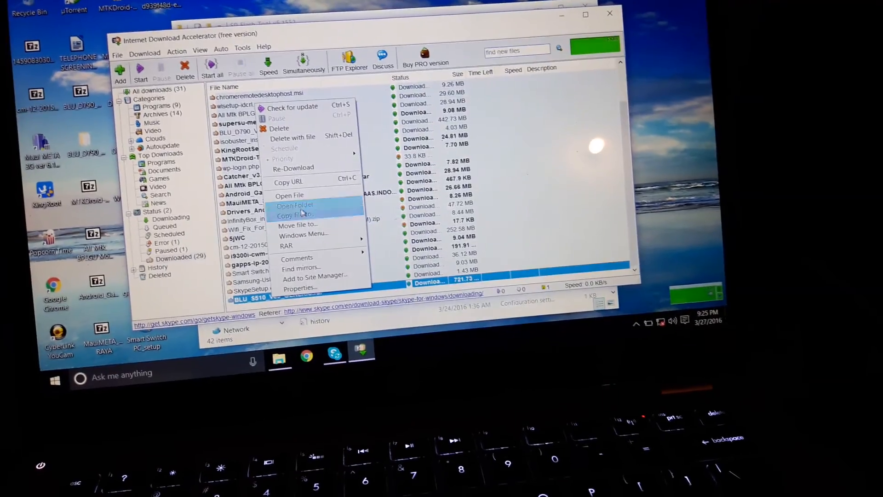
click(289, 205)
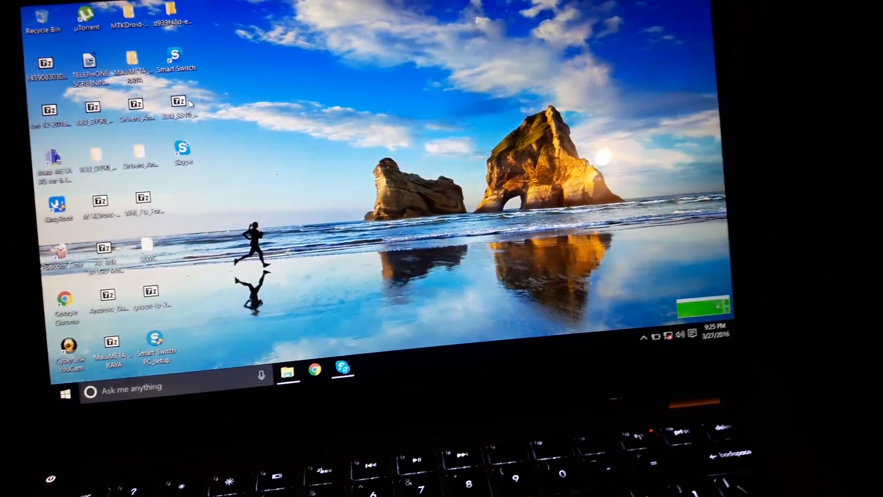
Step: Extract BLU_S510_V09_GENERIC with 7-Zip into its own named desktop folder
right_click(179, 107)
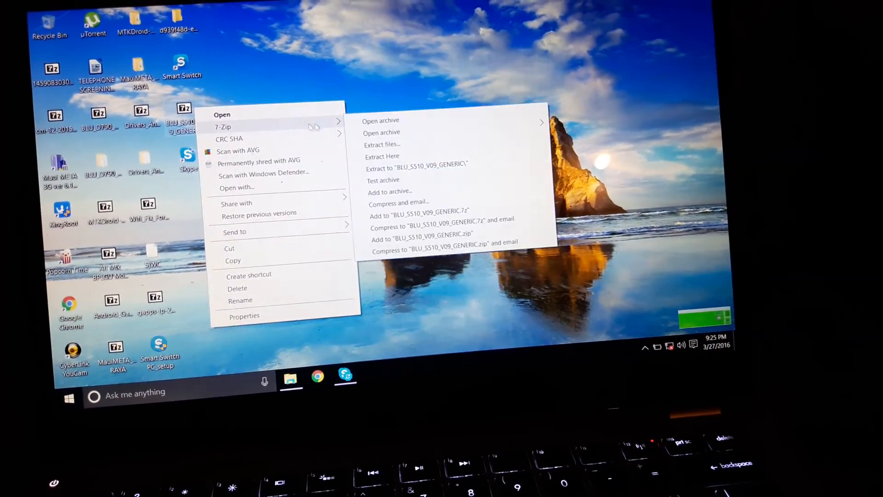
click(415, 164)
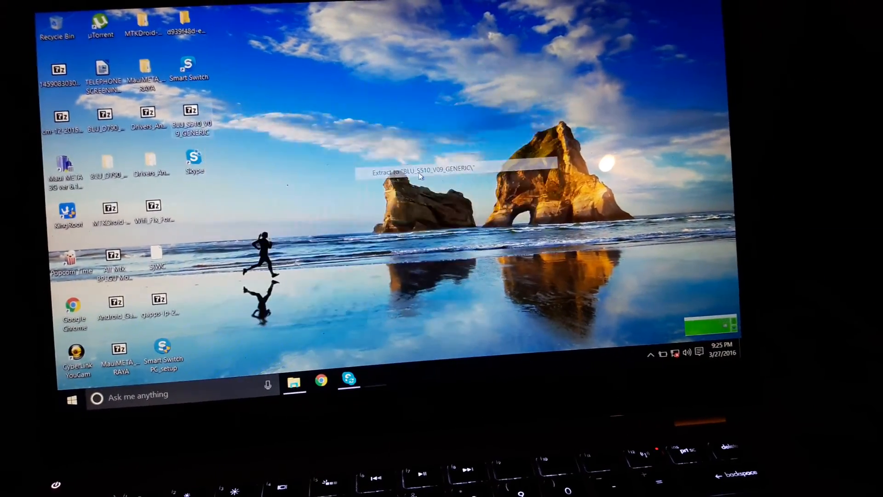
click(420, 172)
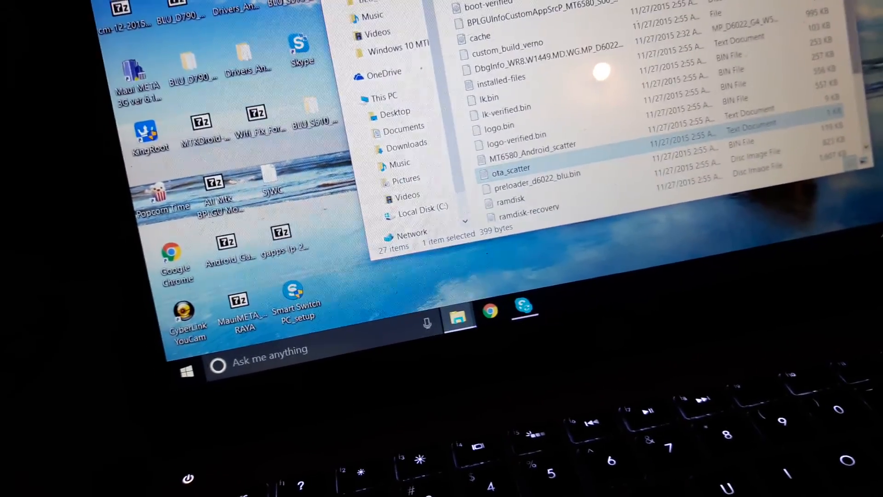
Step: Scroll the extracted folder's file list to locate MT6580_Android_scatter
scroll(down, 3)
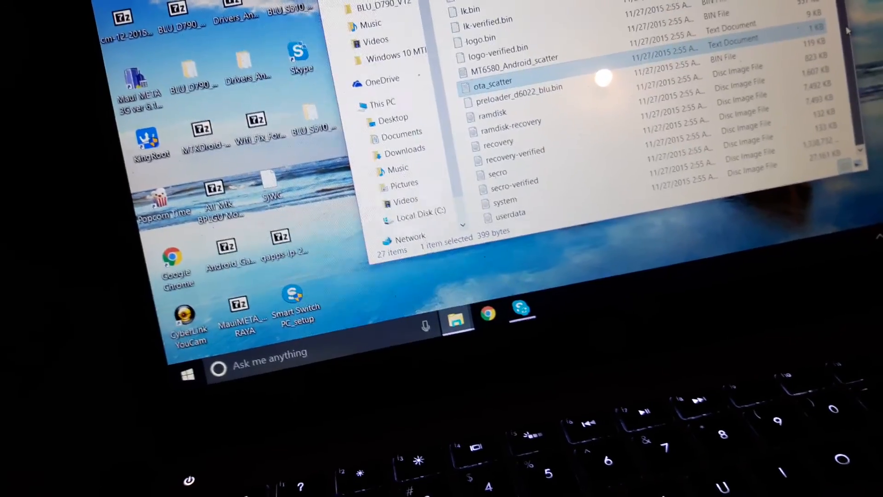
scroll(up, 3)
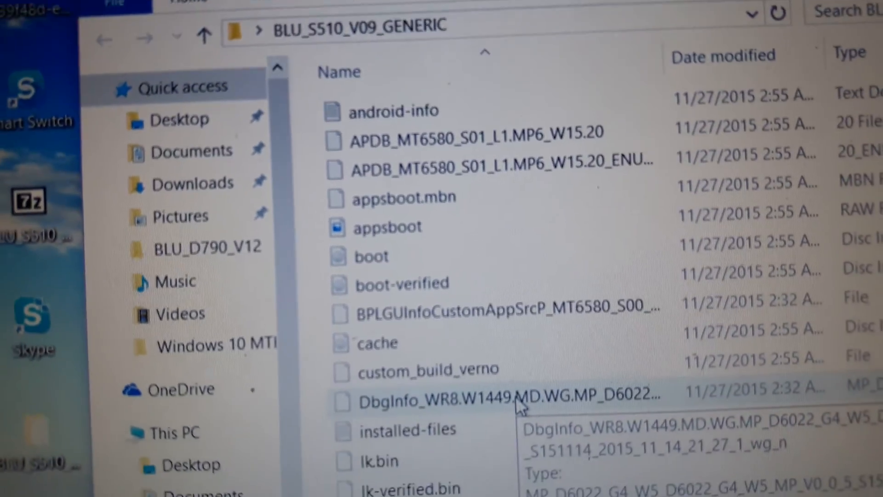
scroll(down, 3)
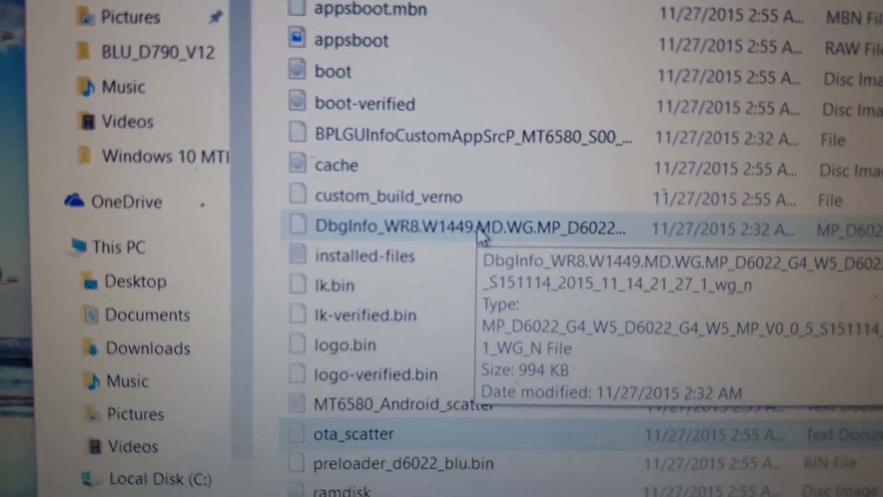